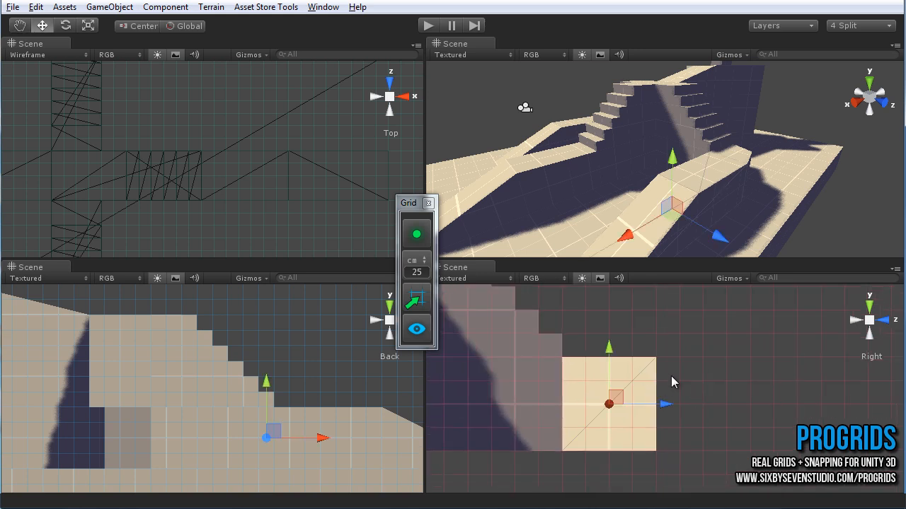
pyautogui.moveTo(680, 315)
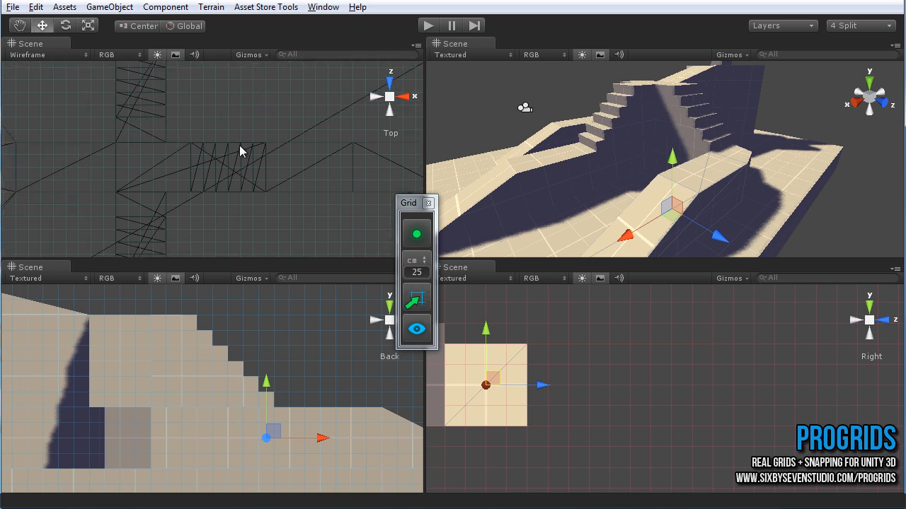
# Step: Flip the Top wireframe view to a side view via the gizmo, then back to Top
pyautogui.click(389, 95)
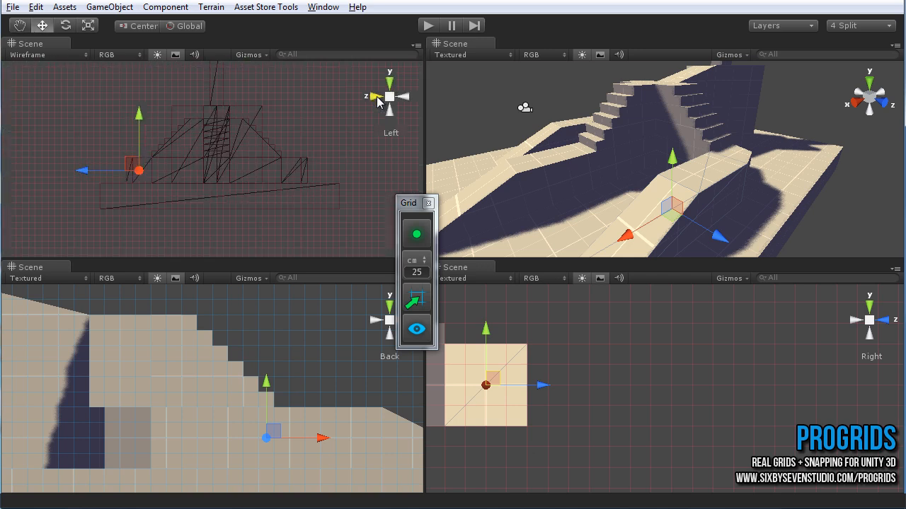
pyautogui.click(390, 95)
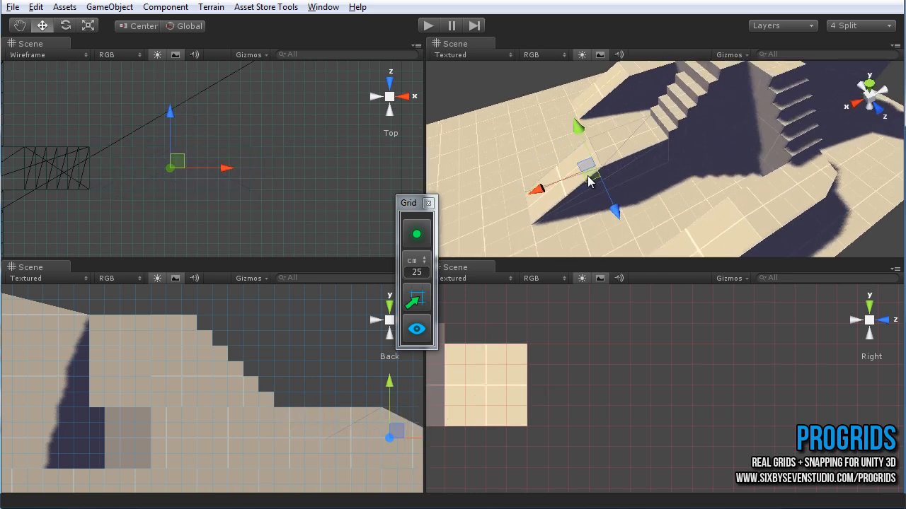
# Step: Zoom the Perspective view out to show the pyramid and return the Grid panel near its spot
pyautogui.moveTo(588, 180); pyautogui.dragTo(765, 159)
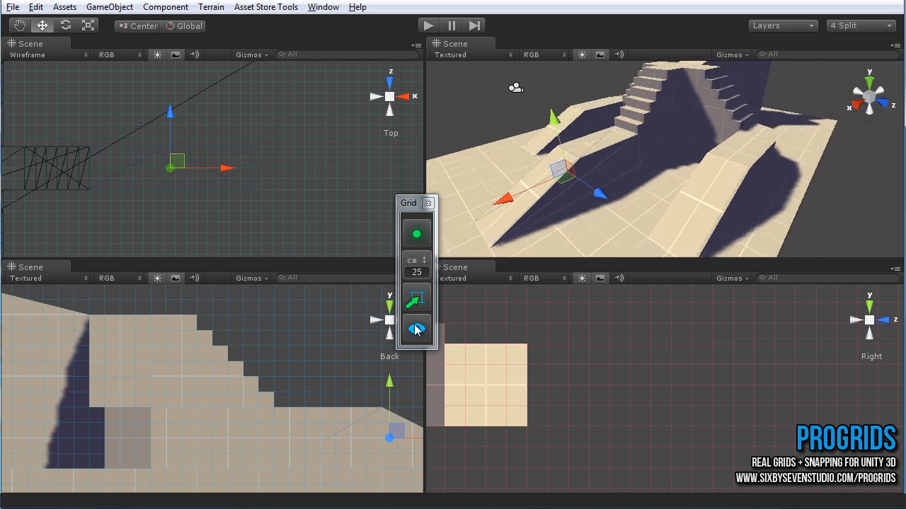
pyautogui.moveTo(408, 203); pyautogui.dragTo(232, 305)
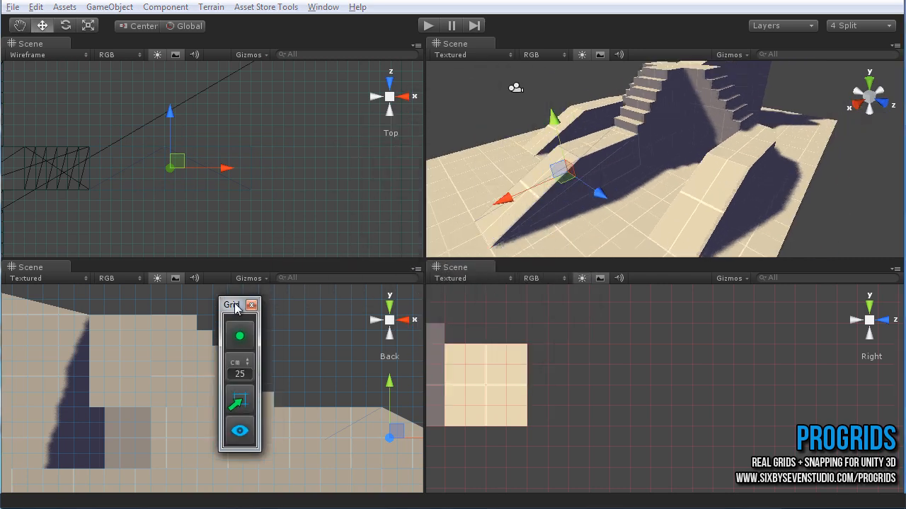
pyautogui.moveTo(231, 305); pyautogui.dragTo(411, 177)
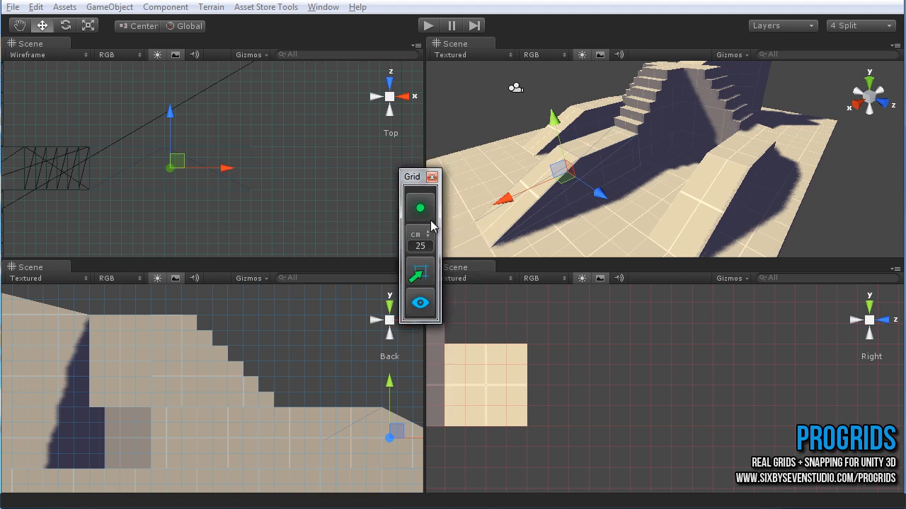
pyautogui.click(420, 207)
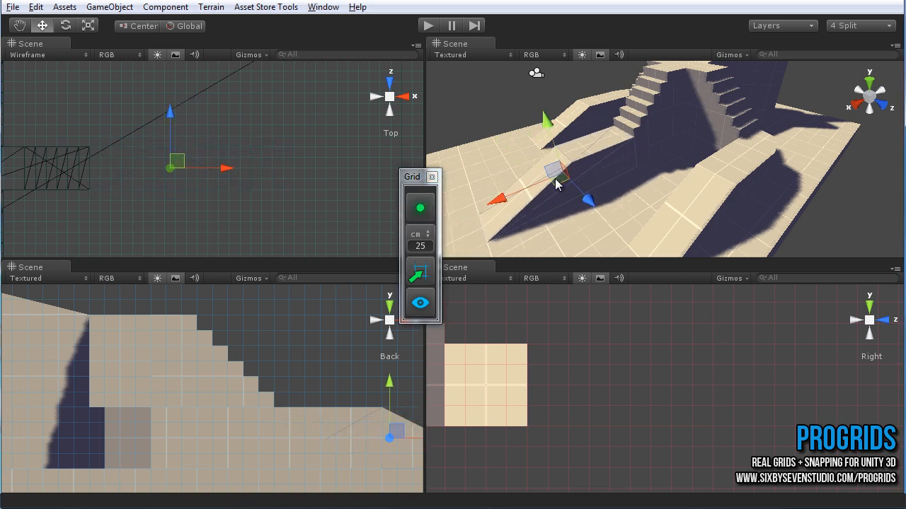
pyautogui.moveTo(430, 233)
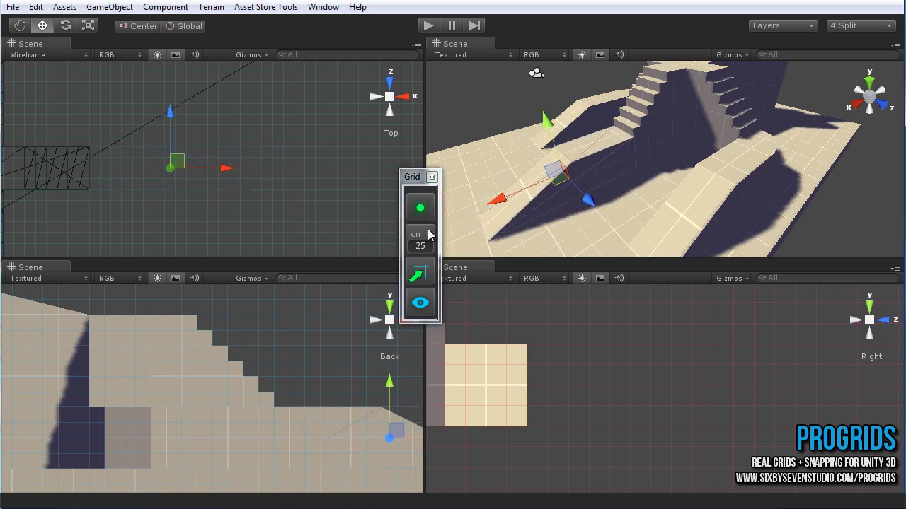
# Step: Set the ProGrids unit dropdown to m so snapping uses a 1 m step
pyautogui.click(415, 234)
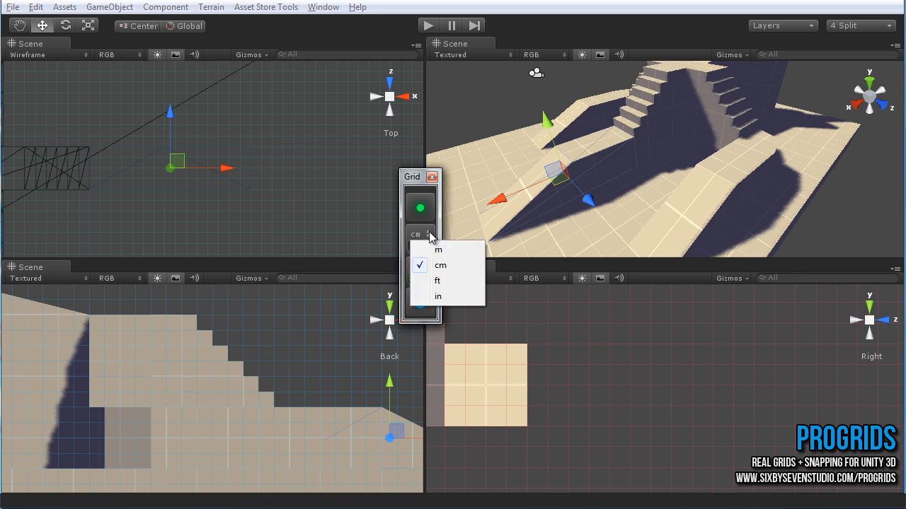
pyautogui.click(438, 249)
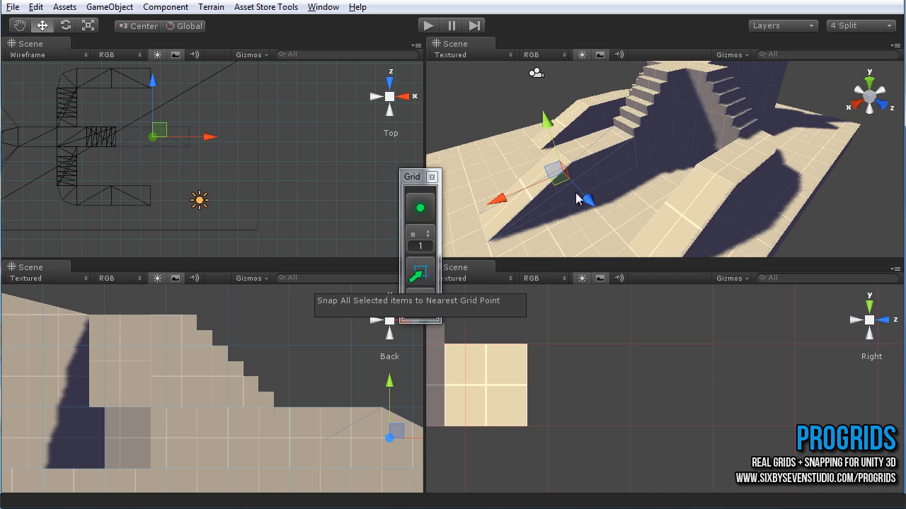
# Step: Turn off ProGrids snapping and hide the scene grid lines with the eye icon
pyautogui.click(420, 207)
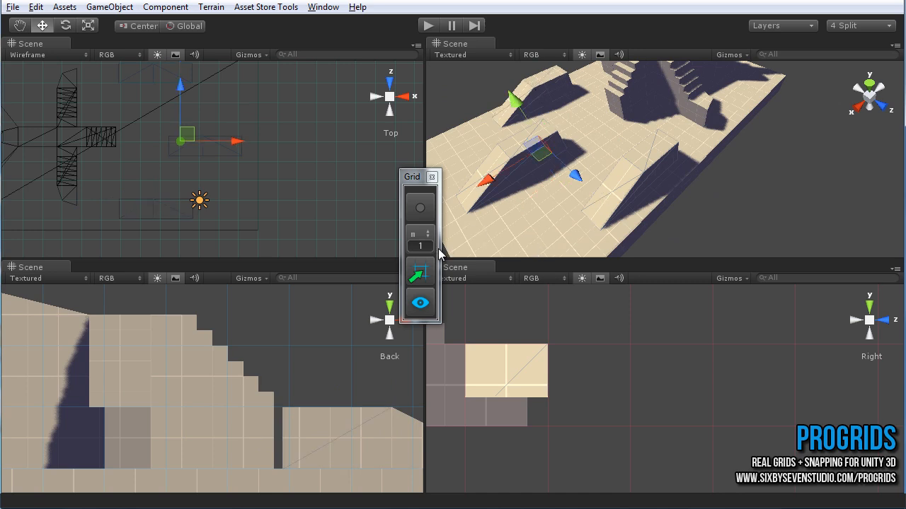
pyautogui.moveTo(420, 274)
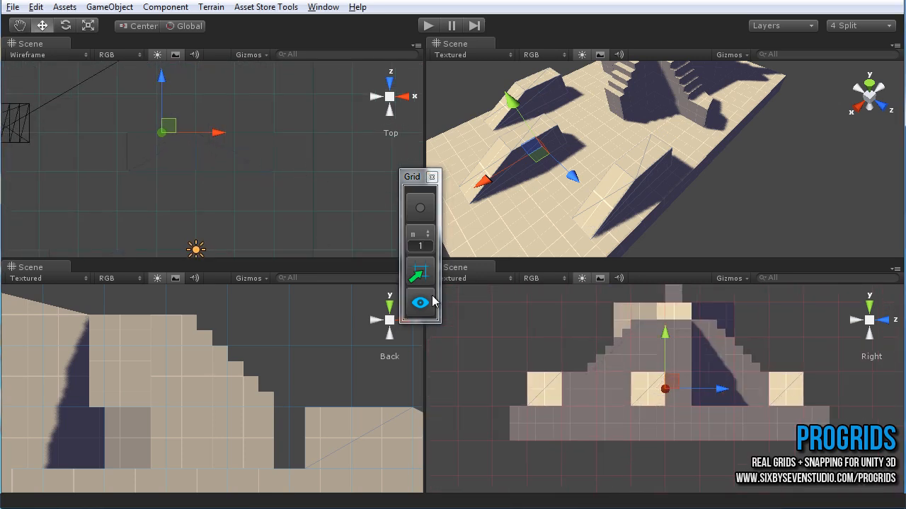
pyautogui.click(420, 302)
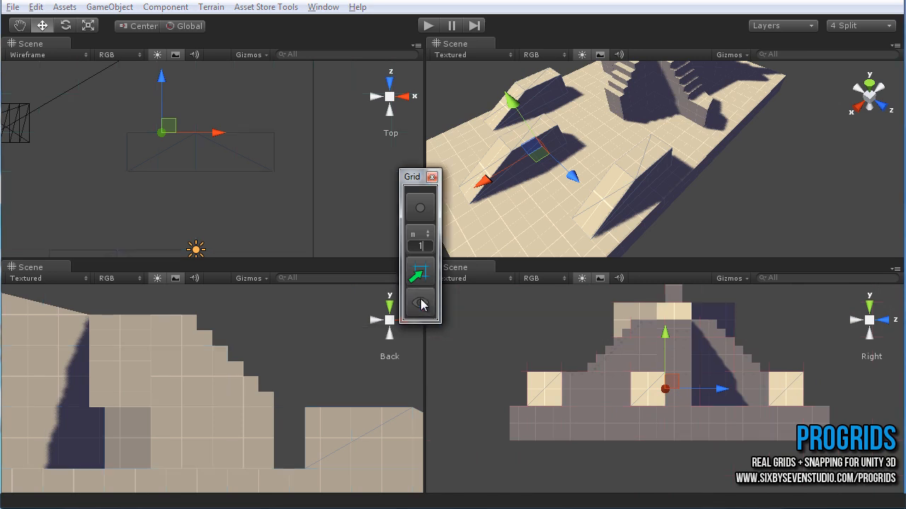